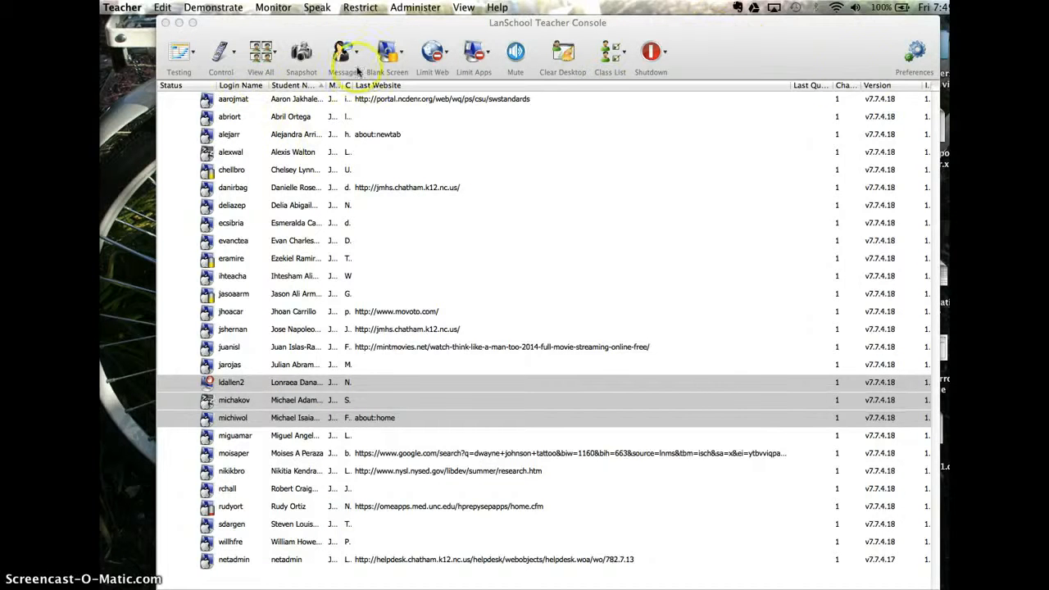
mouse_move(752, 64)
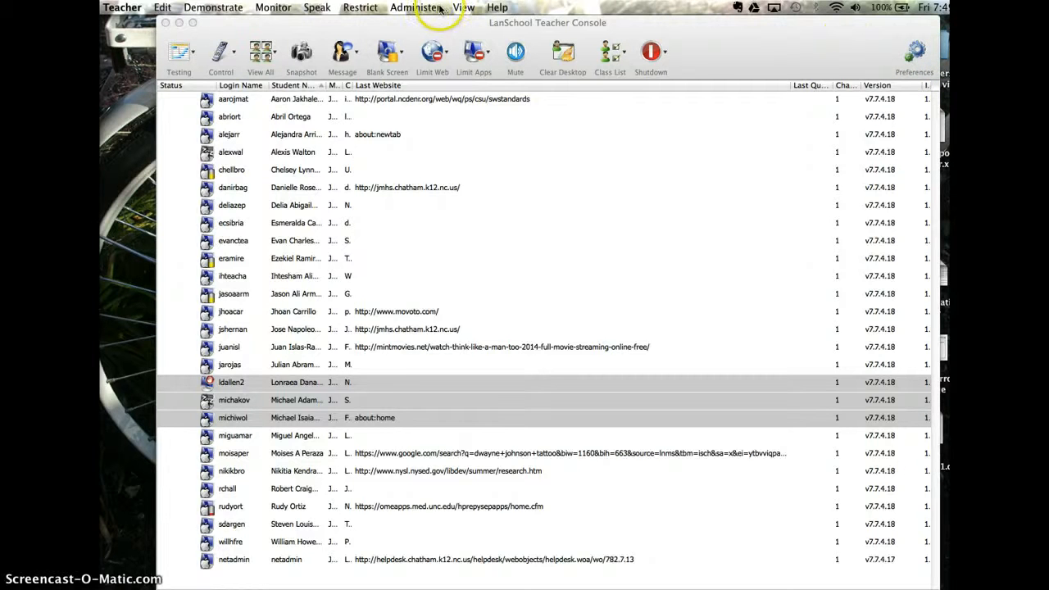
mouse_move(430, 8)
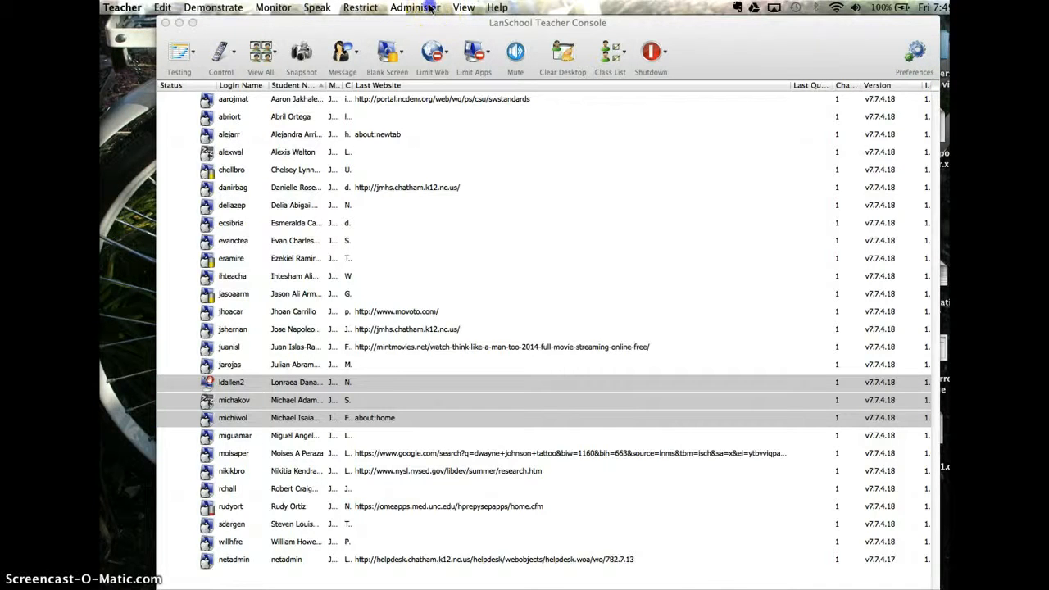
- Open the Administer menu to reach Preferences
left_click(415, 7)
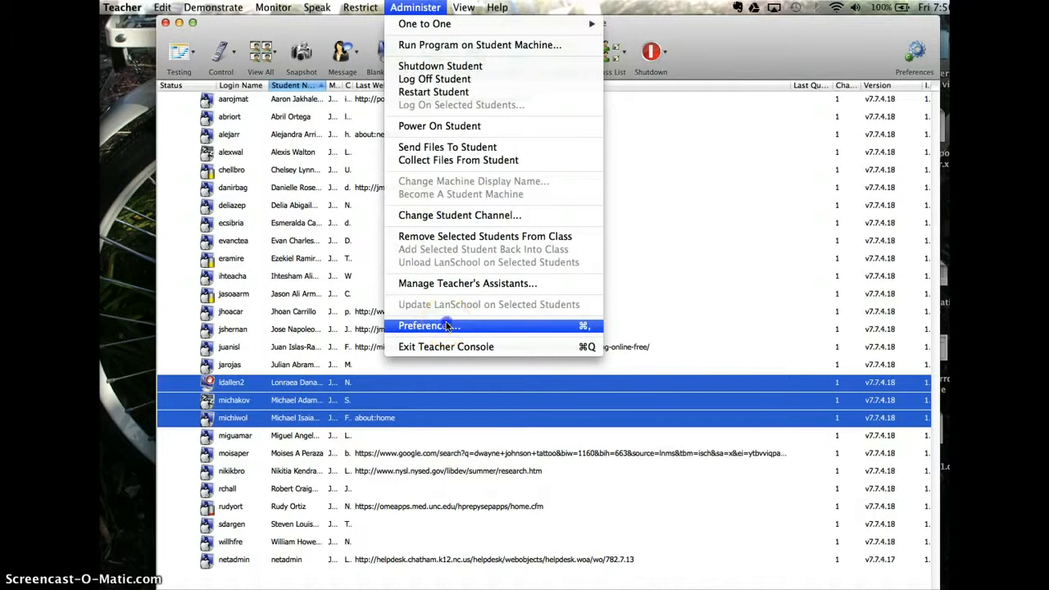
- Open Preferences on the Network settings and select the single teacher channel option
left_click(425, 325)
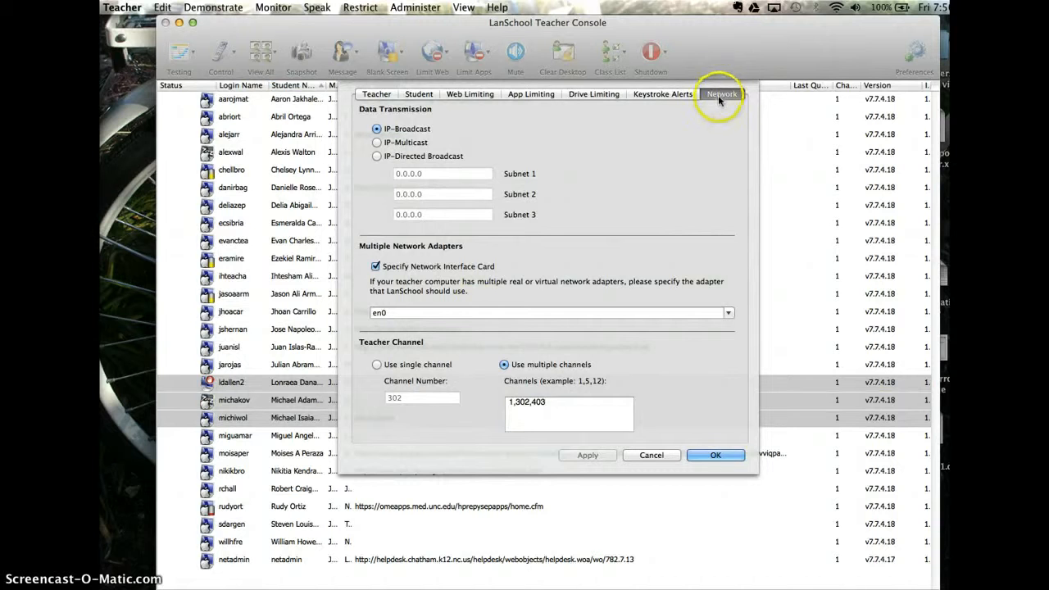
mouse_move(703, 174)
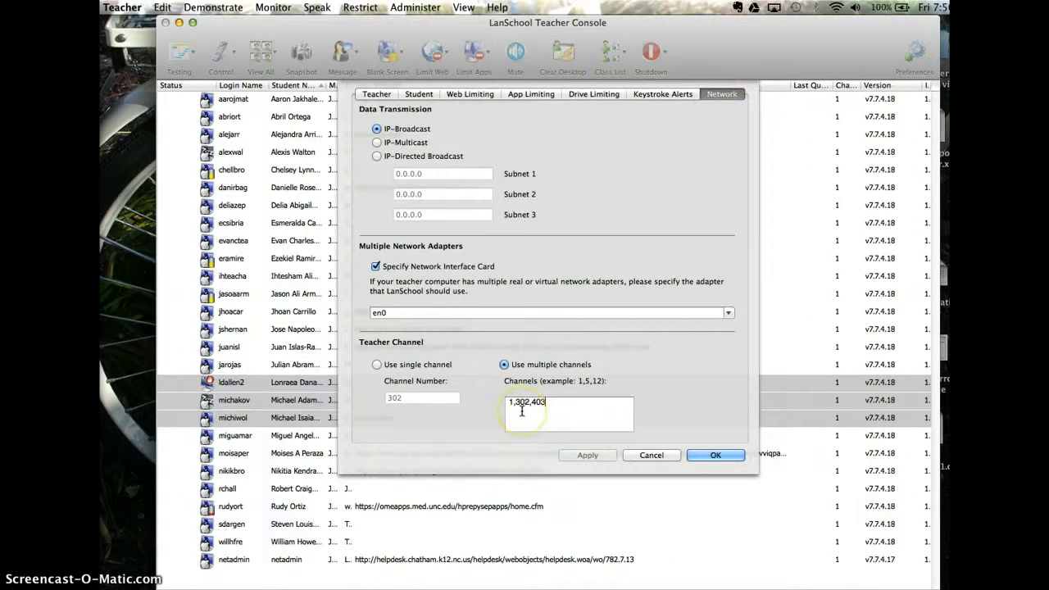
mouse_move(483, 390)
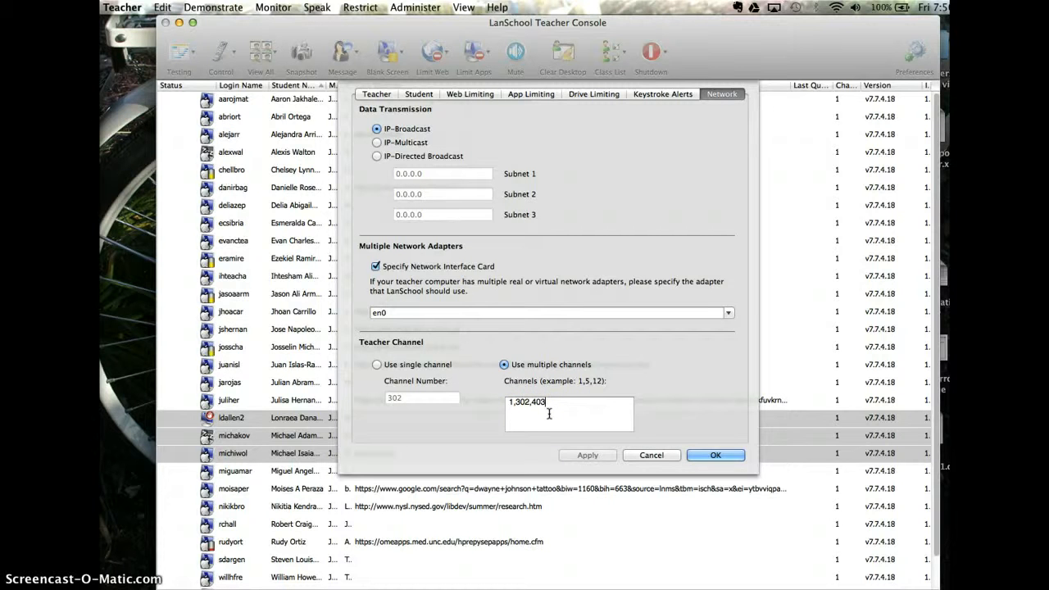
mouse_move(416, 430)
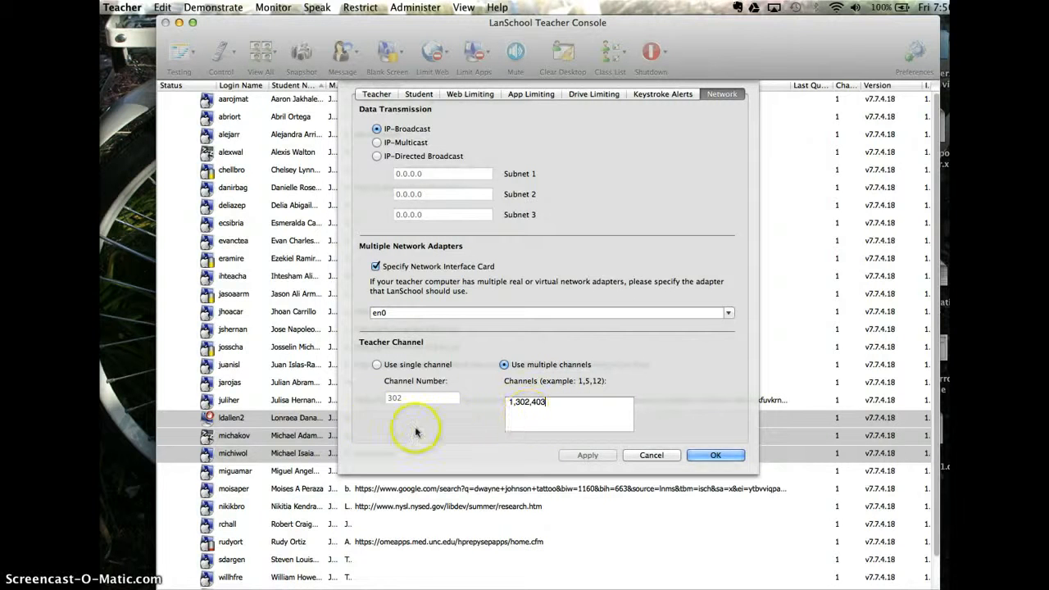
left_click(376, 365)
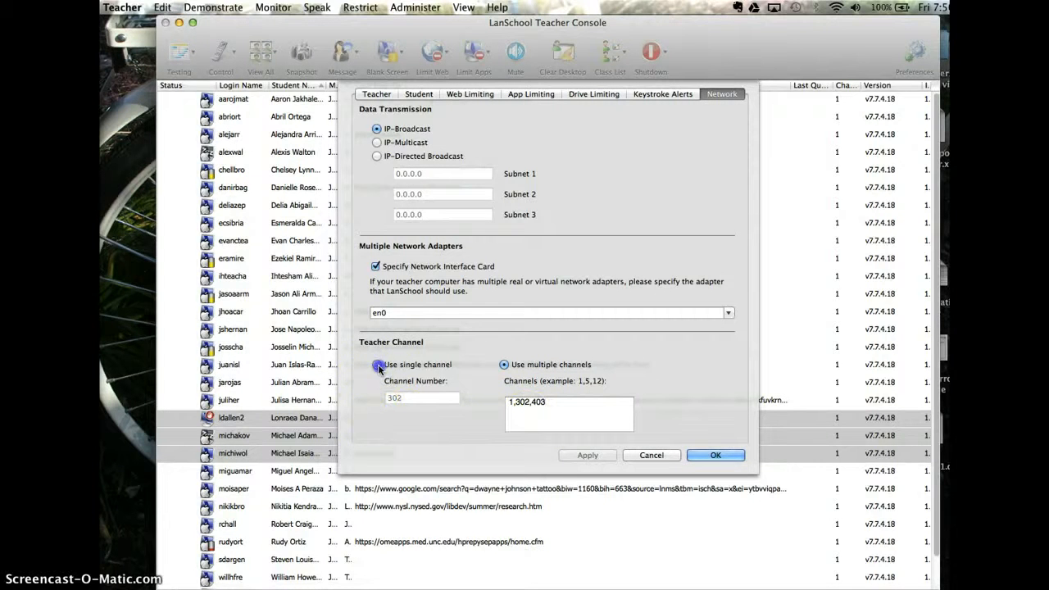
- Toggle single channel 302, restore multiple channels 1,302,403, and confirm with OK
left_click(378, 364)
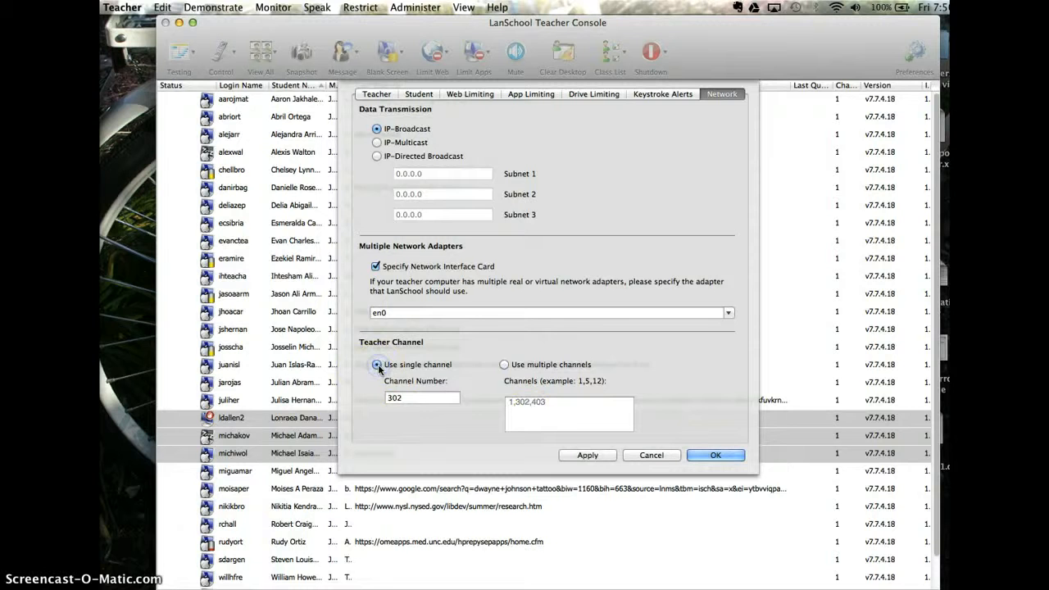
mouse_move(504, 364)
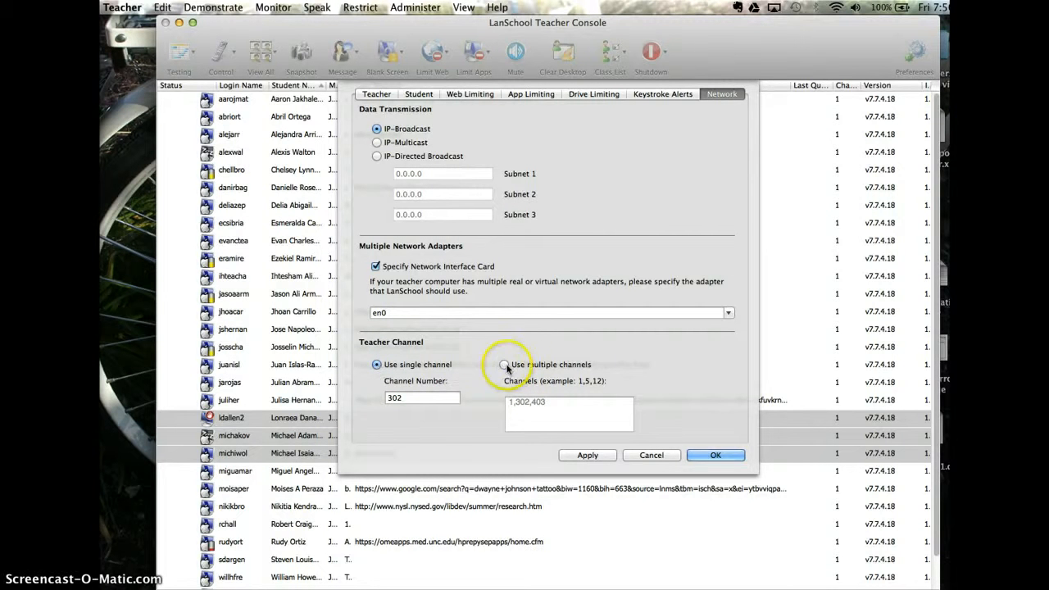
mouse_move(401, 411)
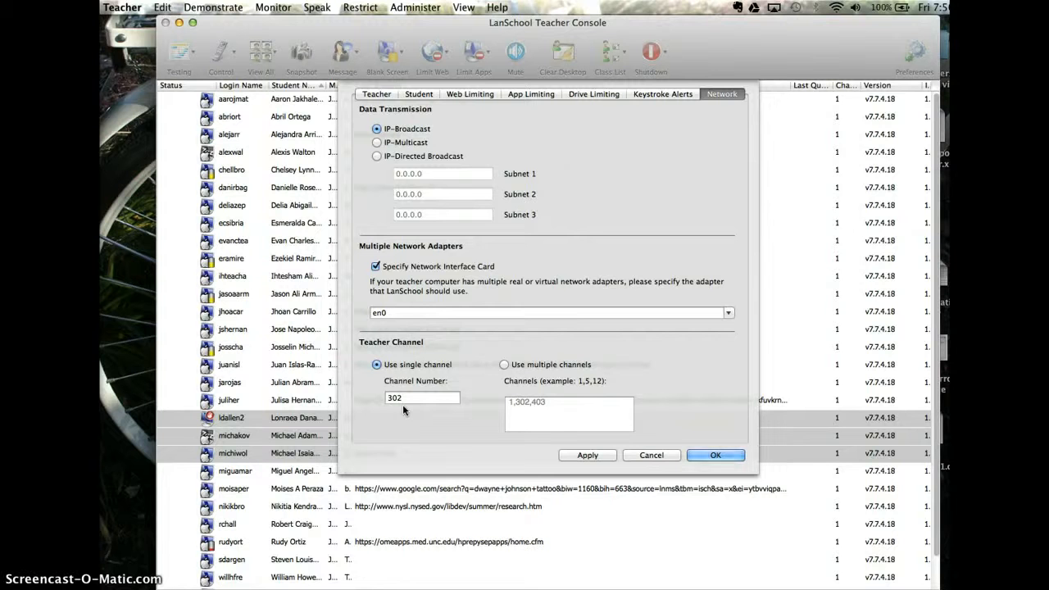
left_click(504, 364)
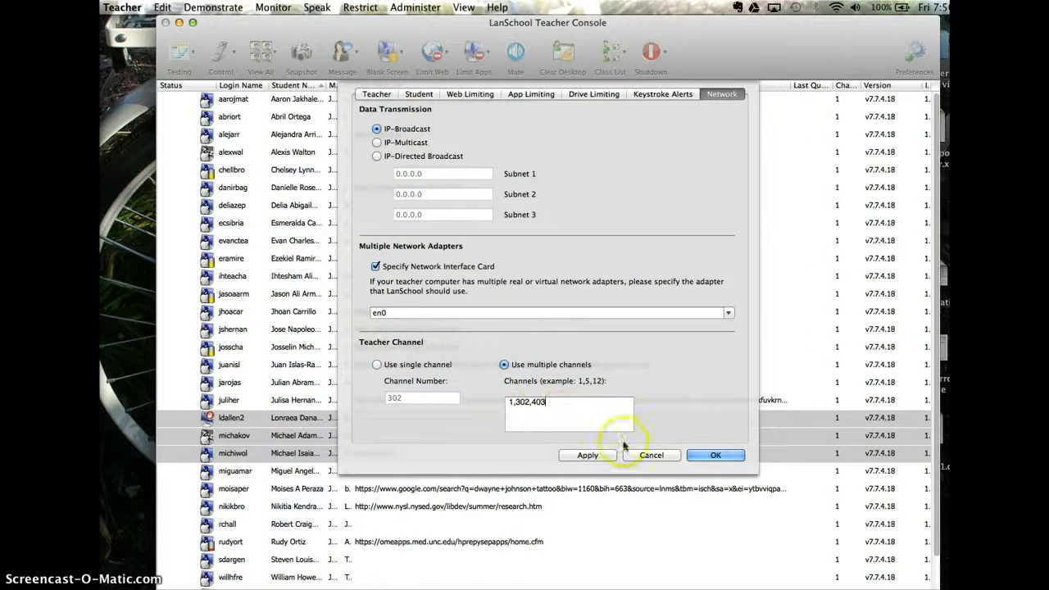
left_click(715, 455)
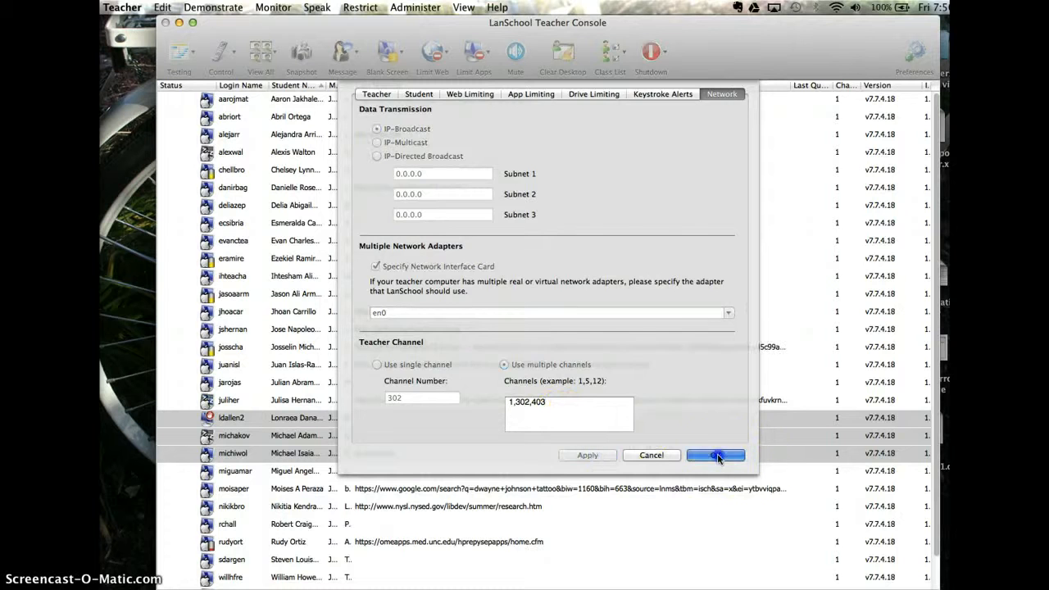